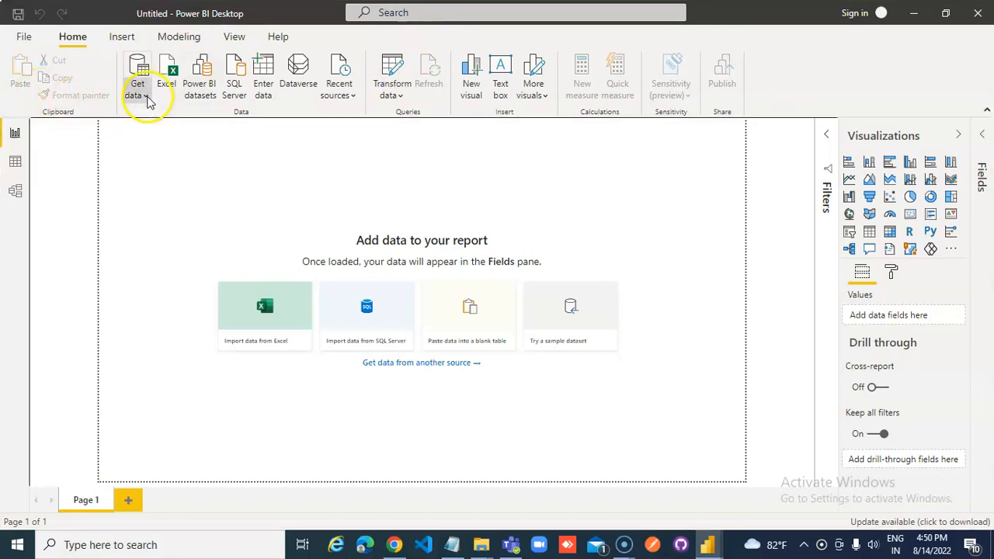
mouse_move(194, 288)
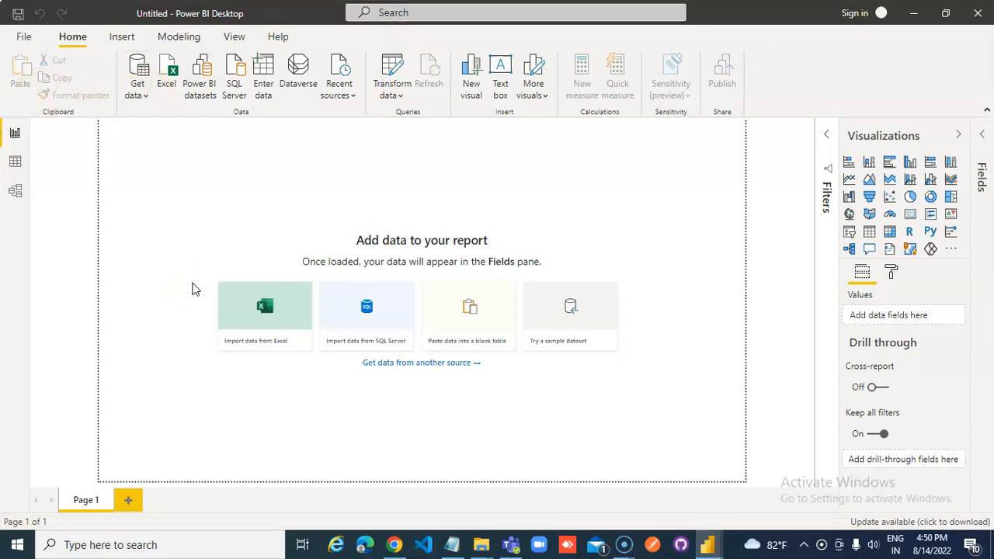
mouse_move(366, 306)
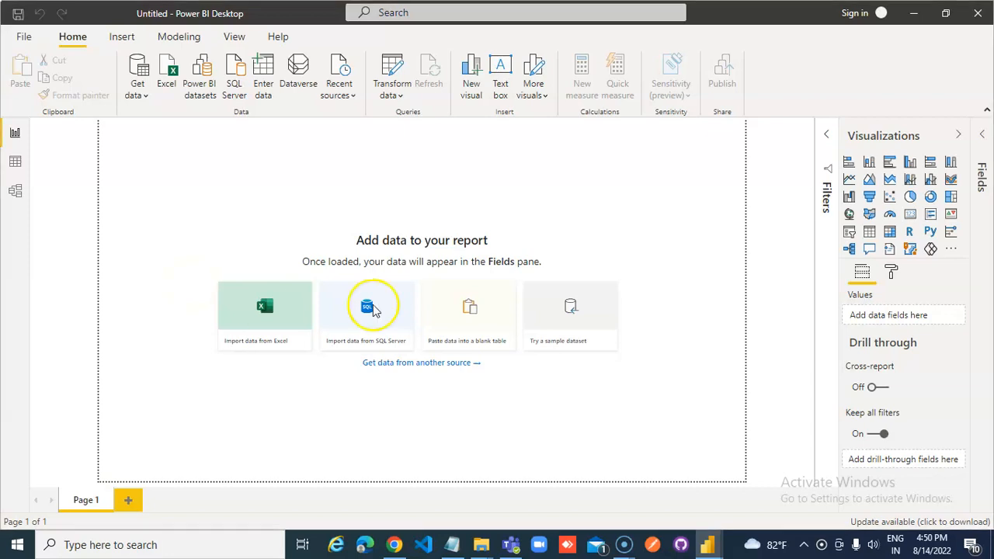
Import FixedData.txt as Text/CSV and preview its City, Sales and Expense columns.
left_click(365, 307)
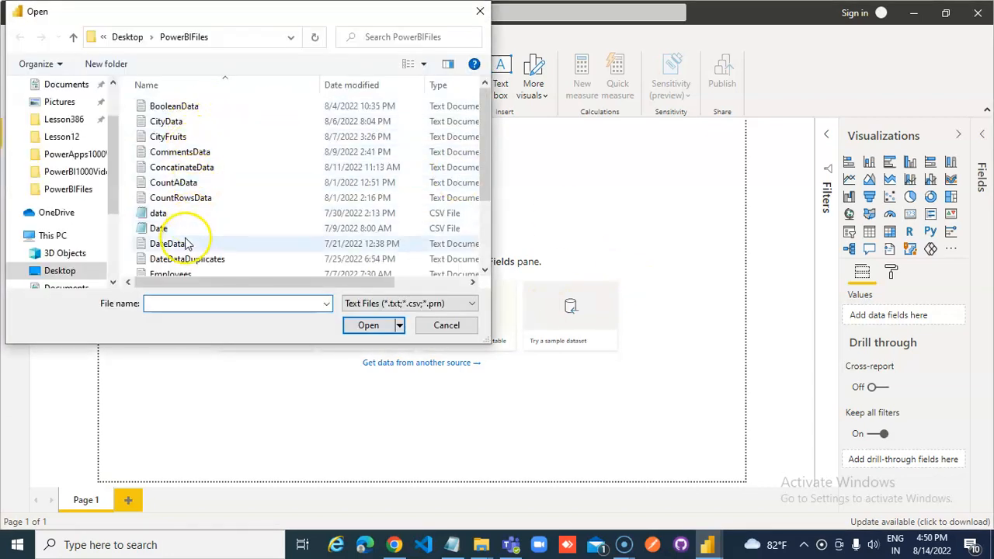
scroll("down", 3)
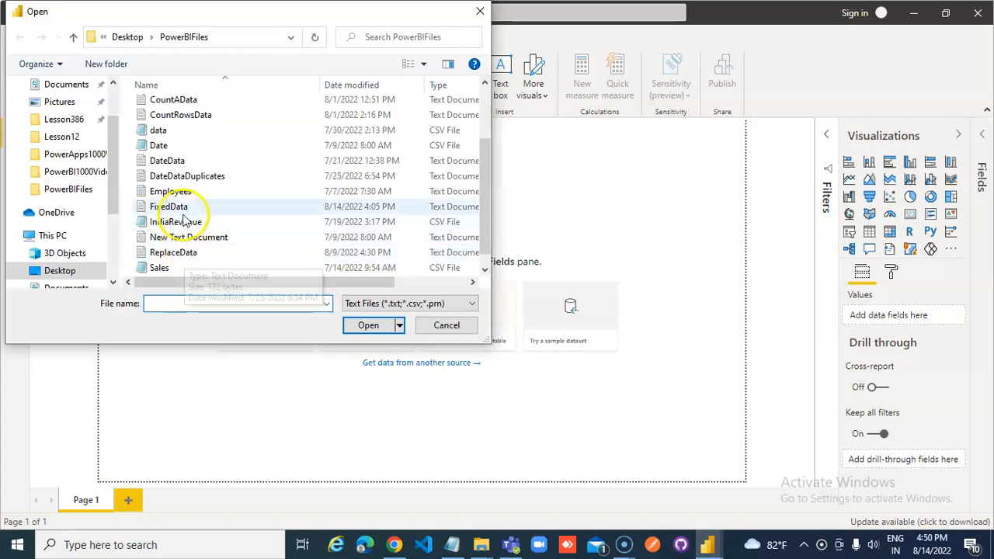
left_click(446, 325)
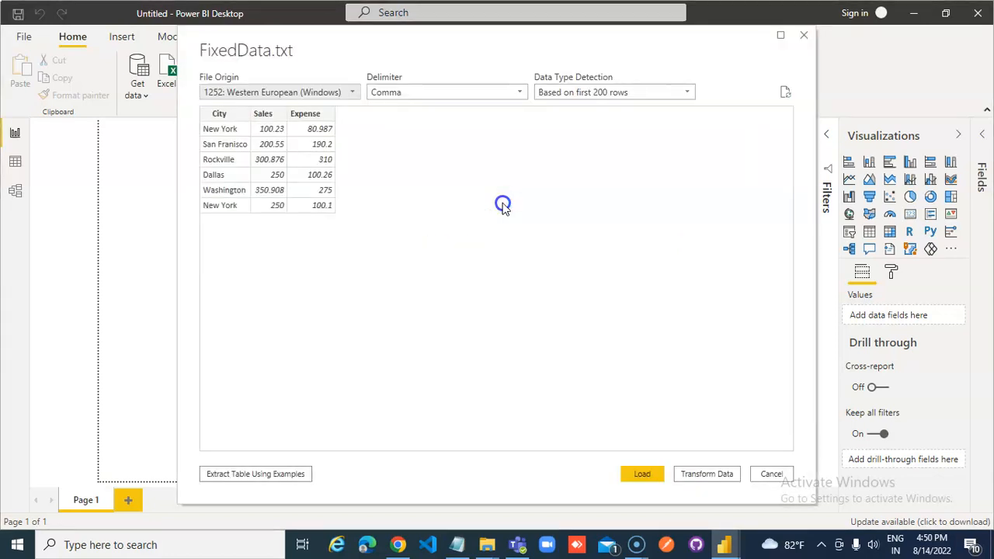
Open the FixedData query in Power Query Editor with Transform Data.
left_click(642, 474)
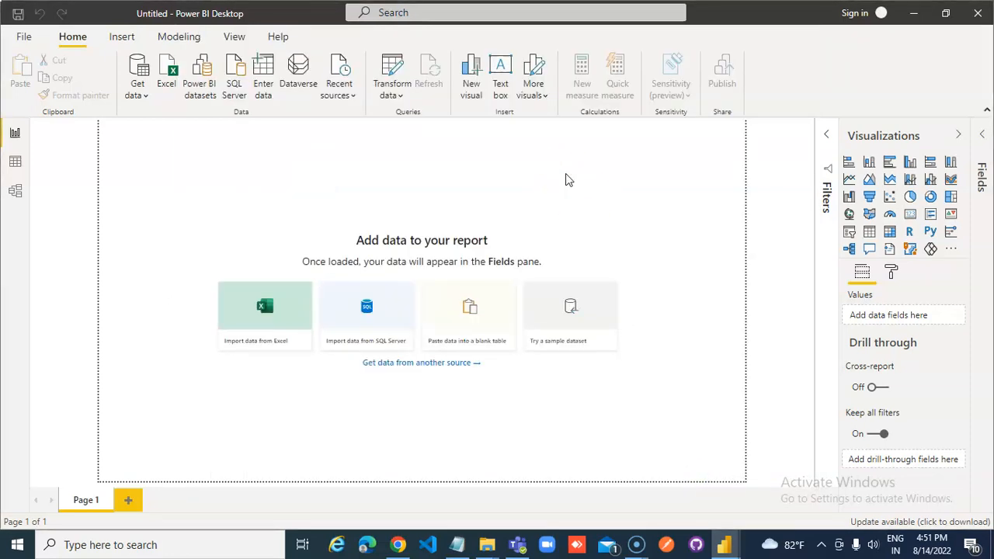
left_click(391, 73)
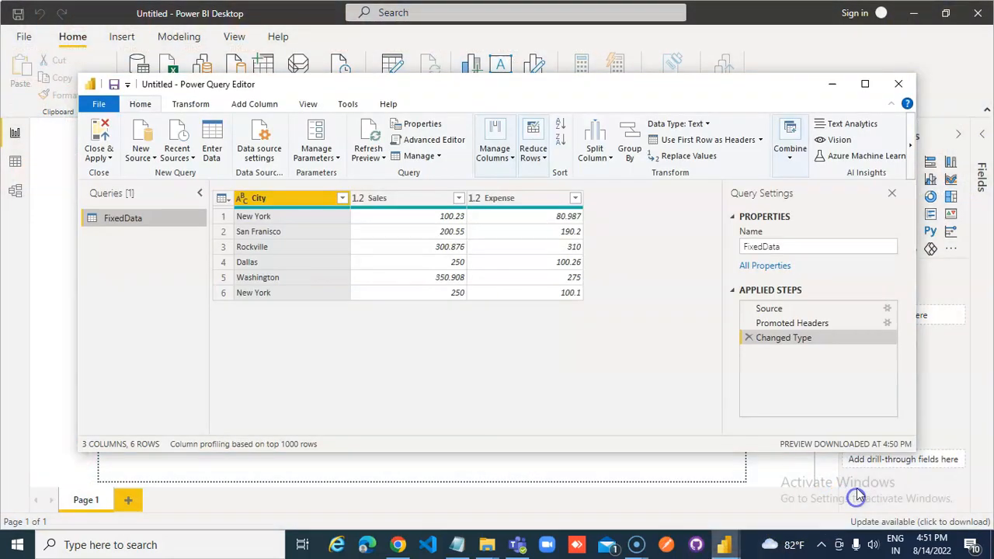
Change the Sales column type to Text and bring up the Expense column's options.
left_click(378, 198)
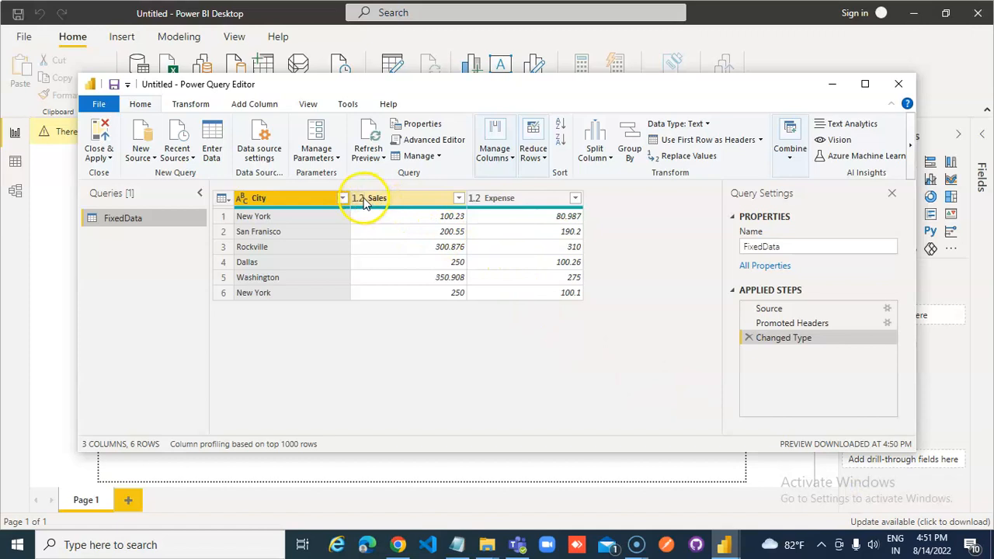
left_click(359, 198)
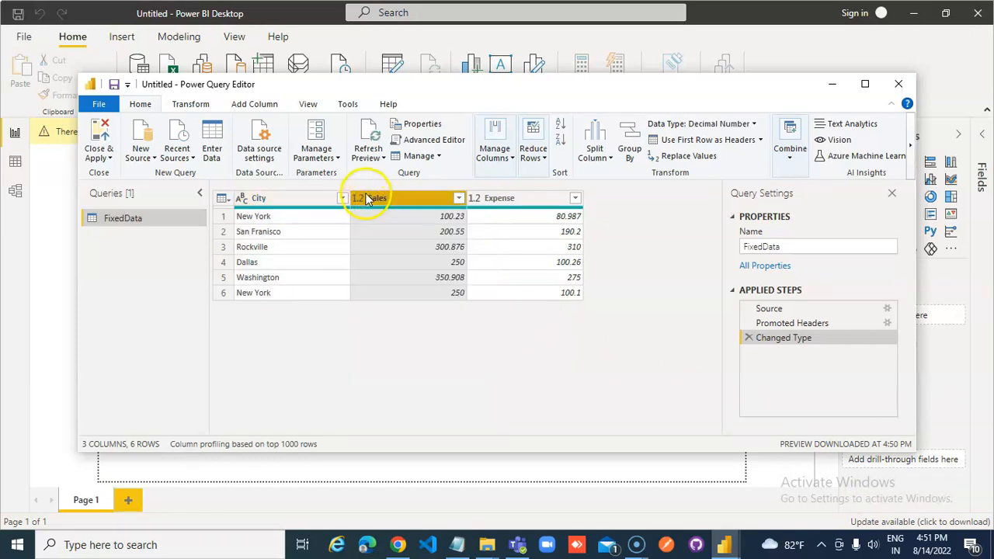
right_click(364, 198)
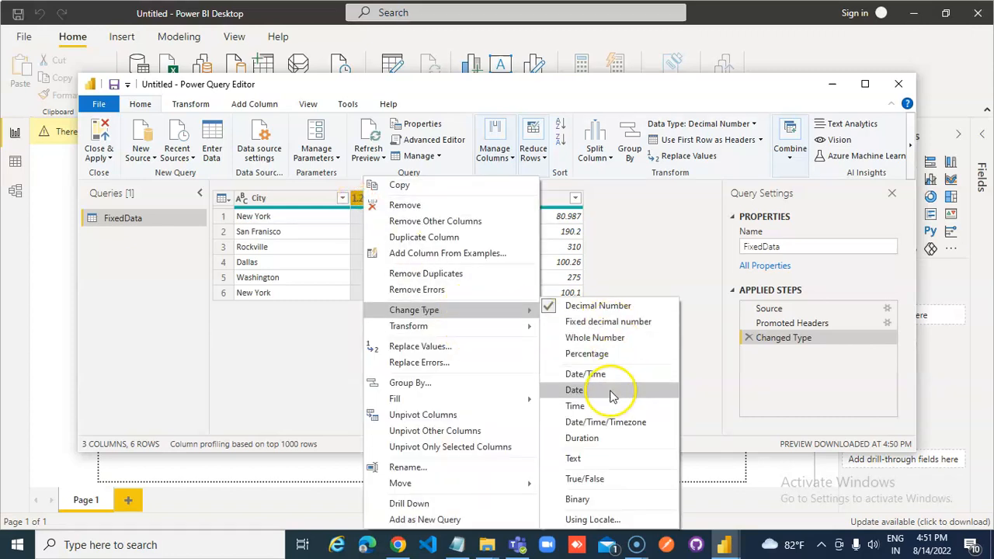
left_click(575, 390)
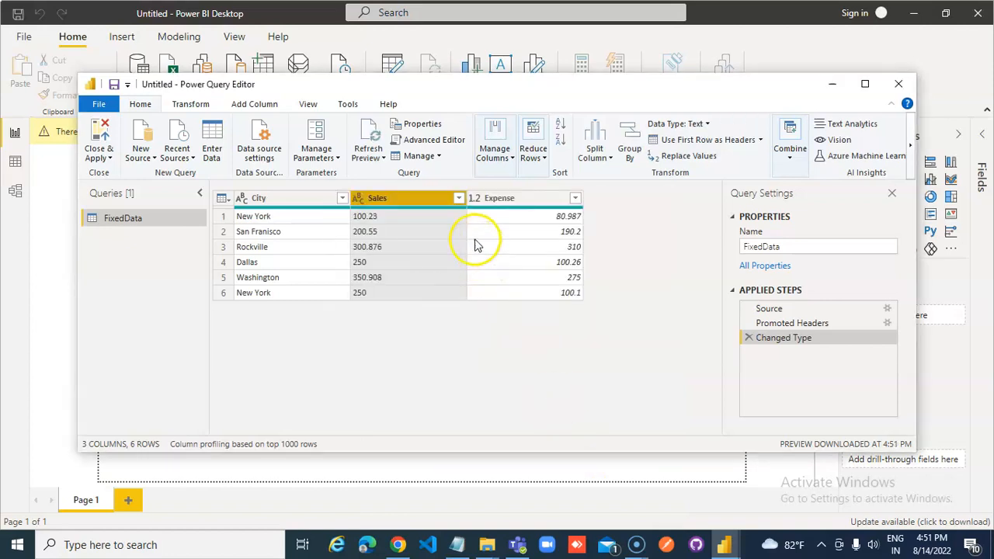
right_click(500, 198)
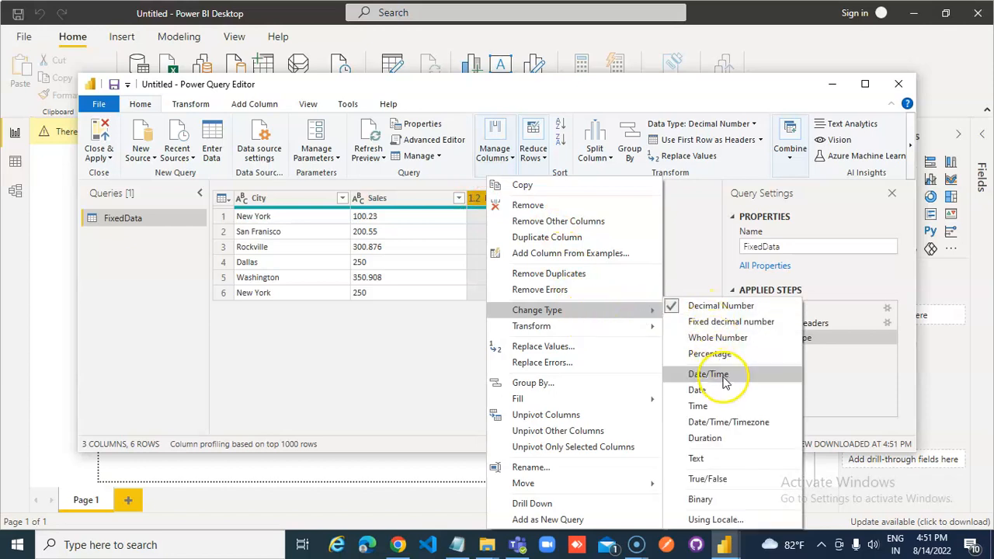
mouse_move(695, 458)
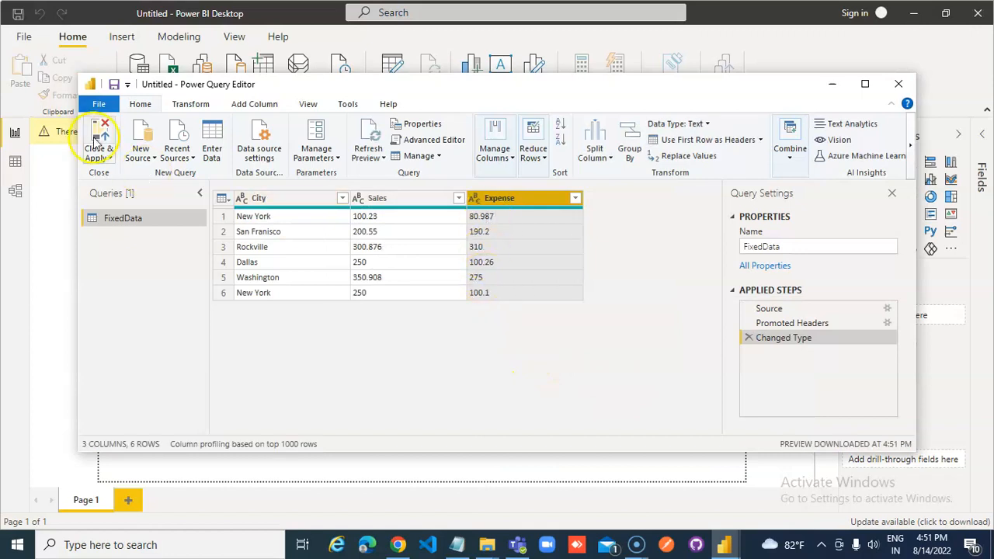
Close & Apply the query changes and return to Report view.
left_click(99, 140)
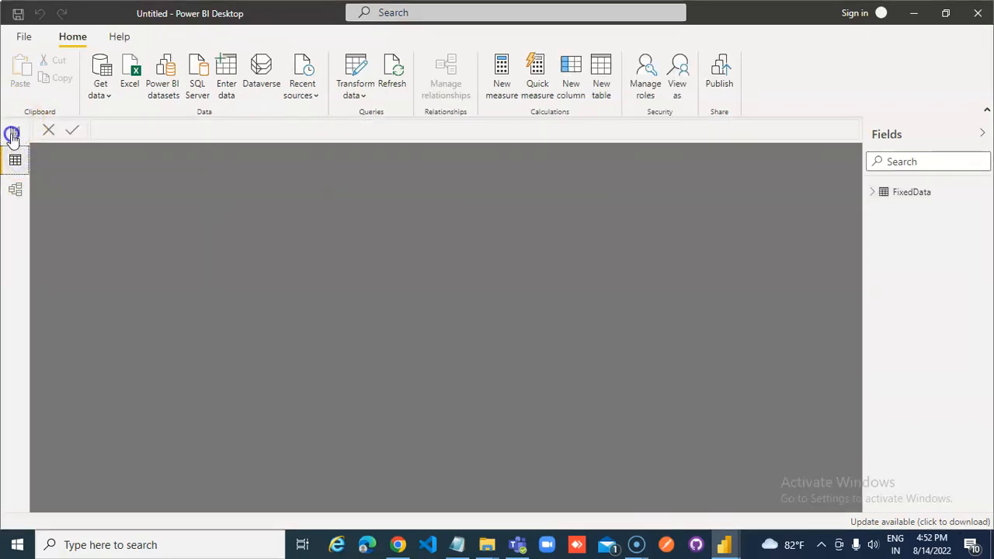
left_click(14, 132)
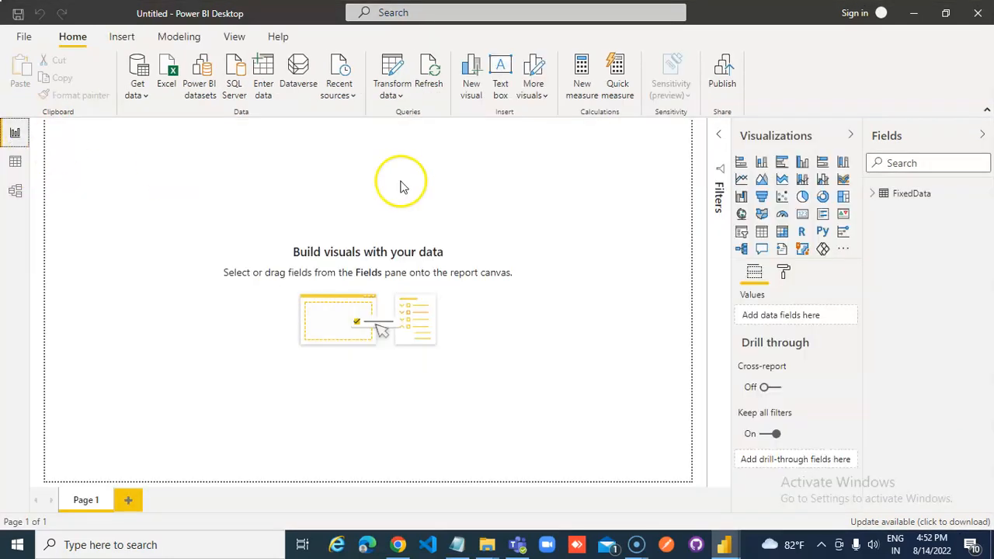
mouse_move(113, 107)
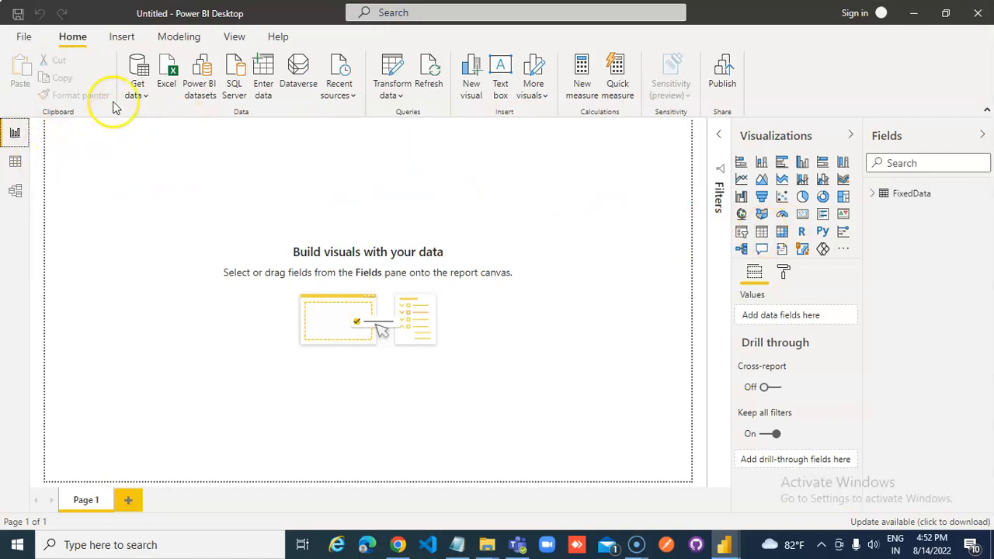
Add a new calculated column to FixedData from the Modeling tab.
left_click(178, 36)
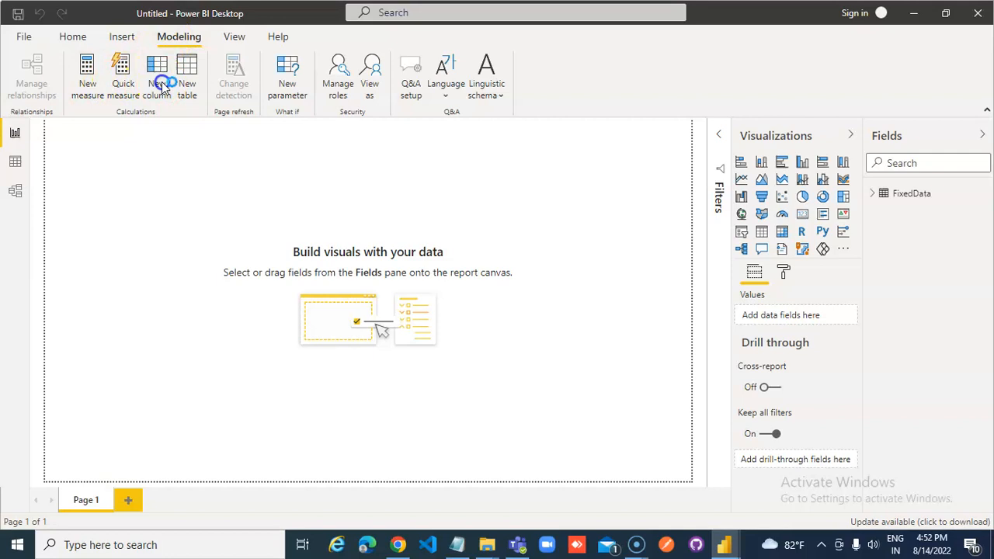
left_click(157, 74)
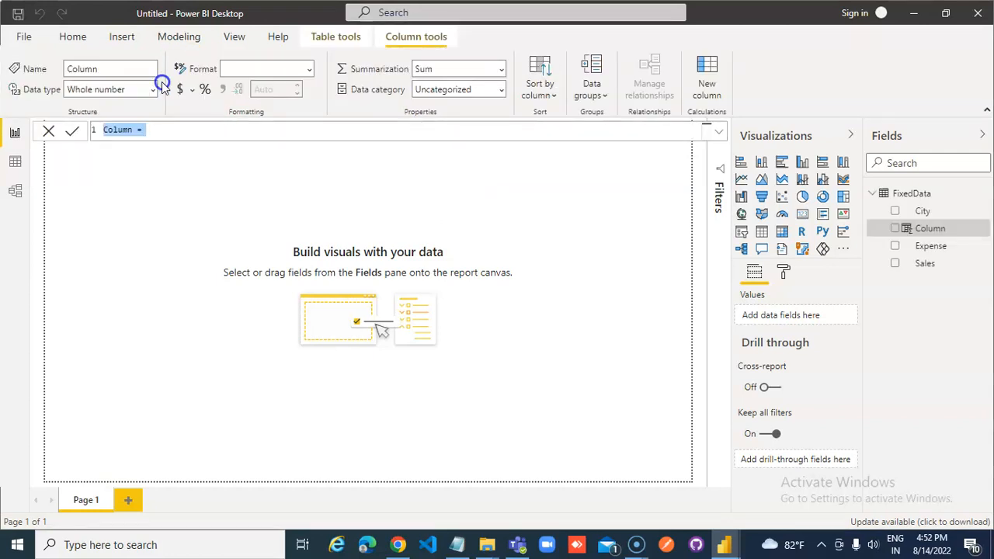
mouse_move(186, 150)
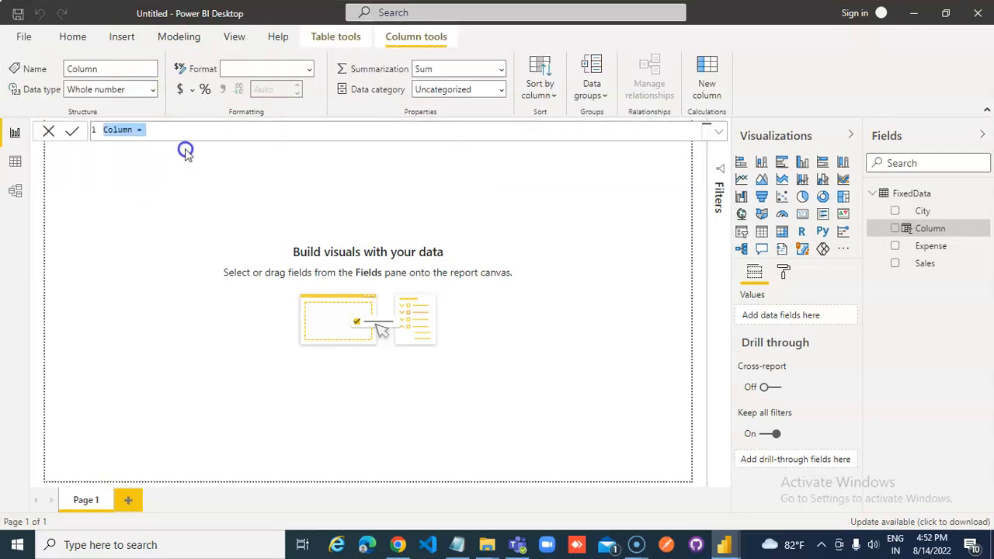
Define and commit FixedSales = FIXED(FixedData[Sales], 2, 0).
type("FixedSale")
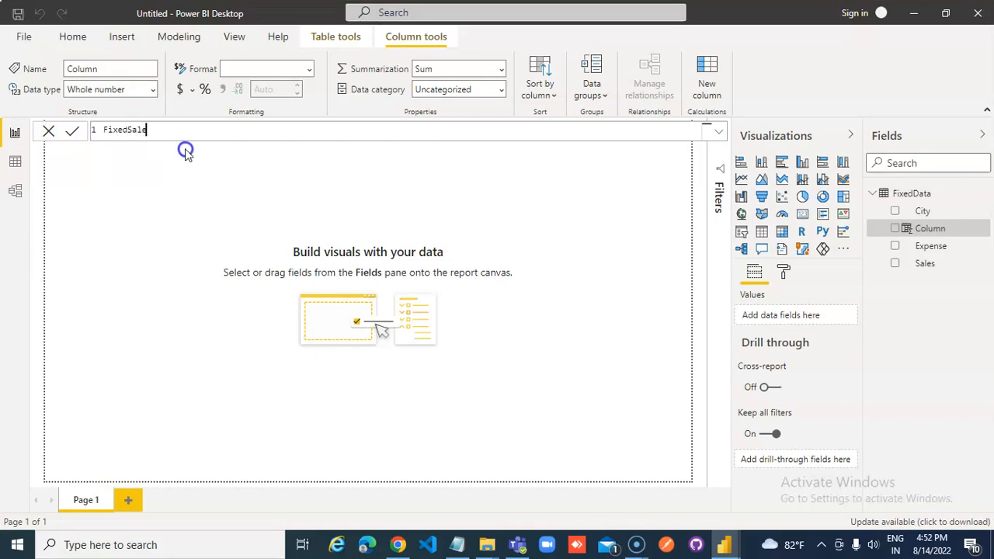
type("s =")
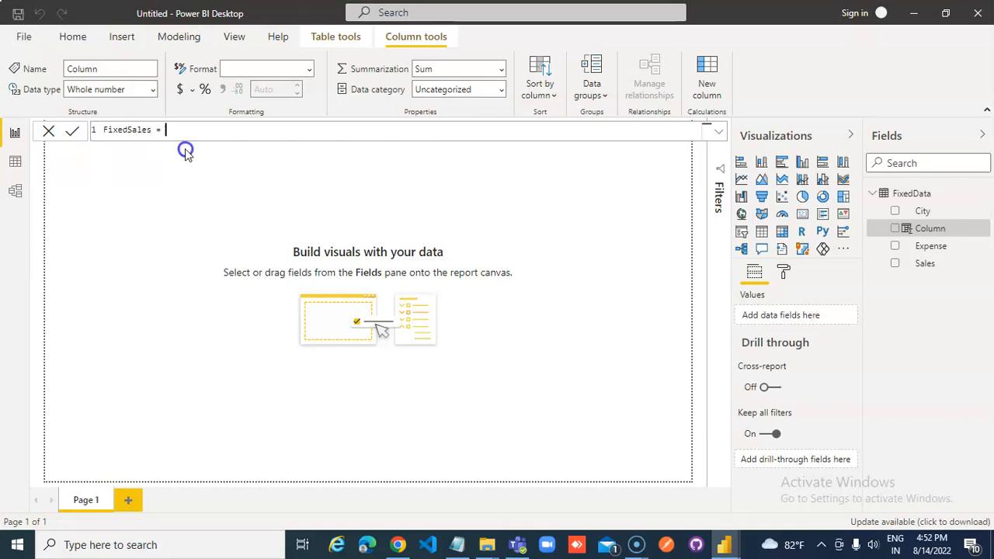
type("F")
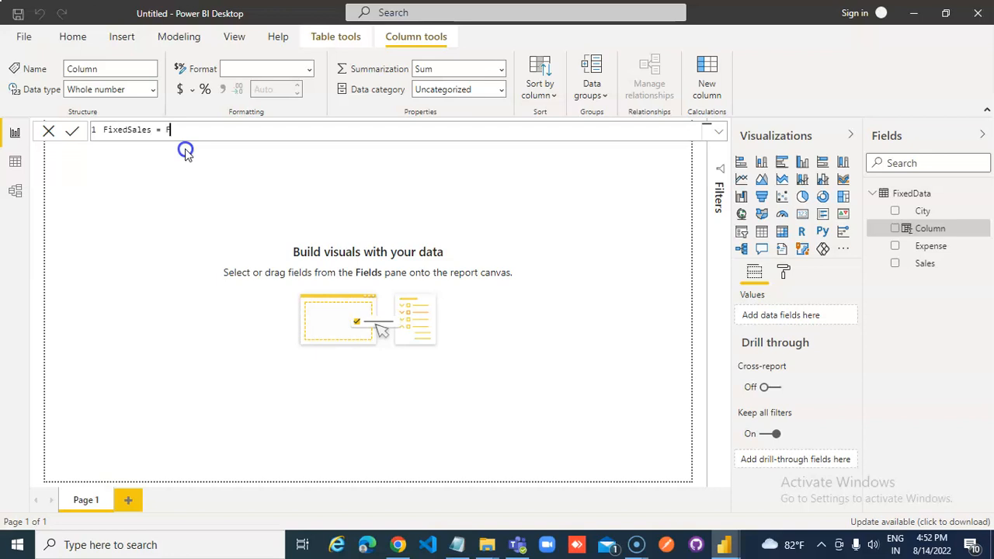
type("IXED(")
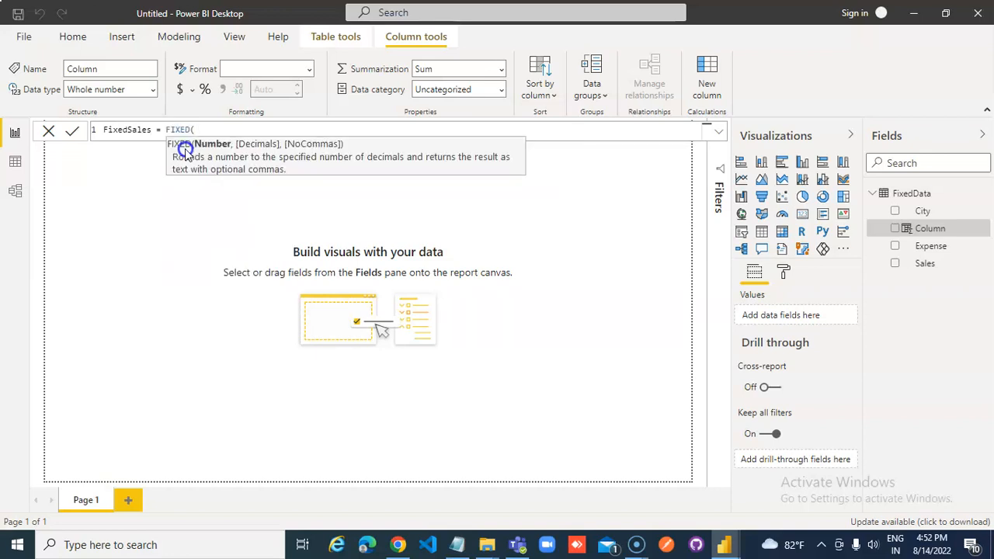
type("FixedData[Sales")
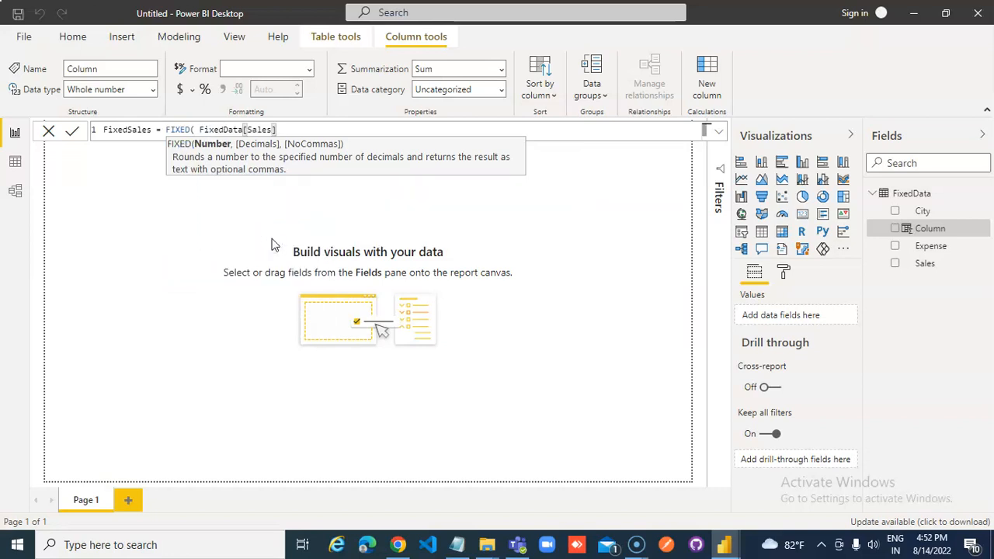
type(", 2")
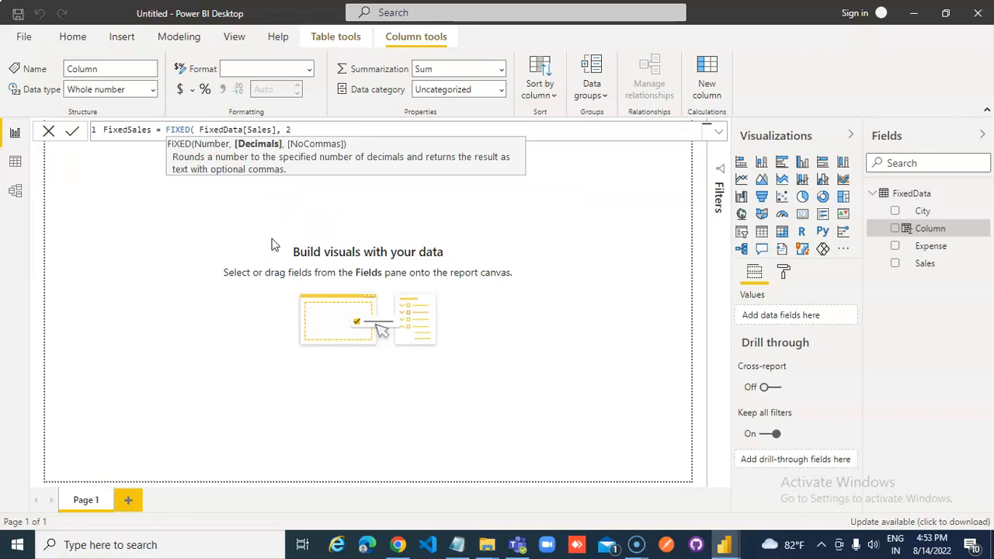
type(",0)")
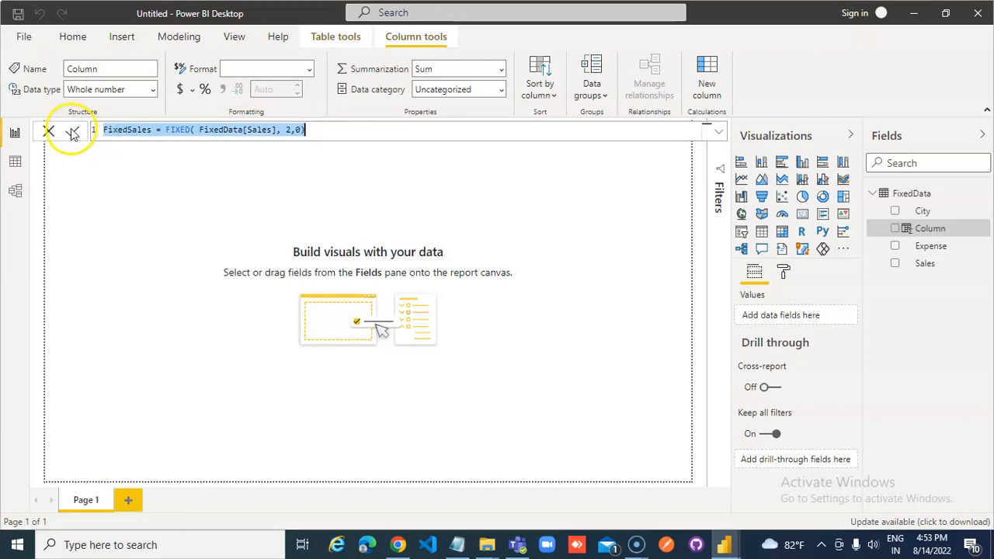
left_click(72, 131)
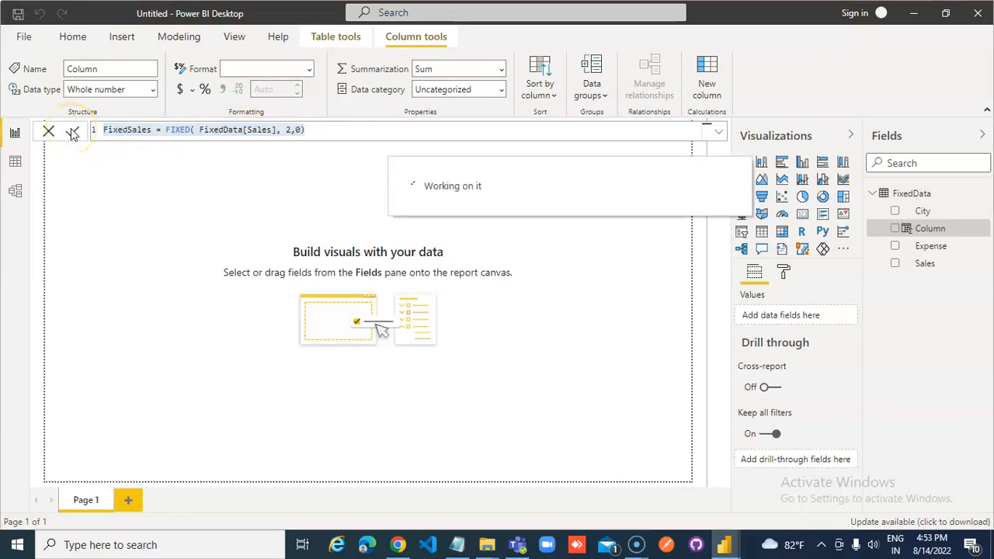
left_click(72, 37)
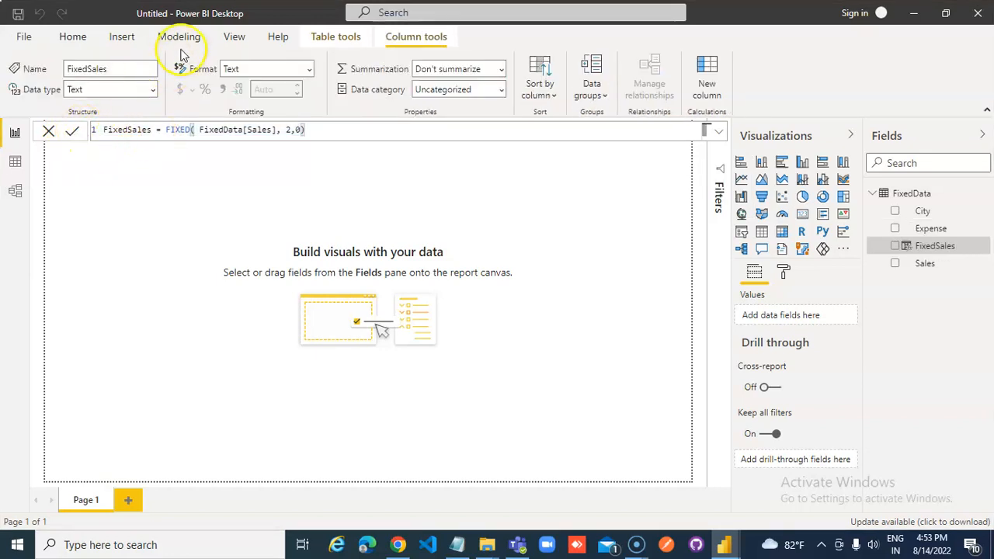
Create and commit the column FixedExpense = FIXED(FixedData[Expense], 2, 0).
left_click(179, 36)
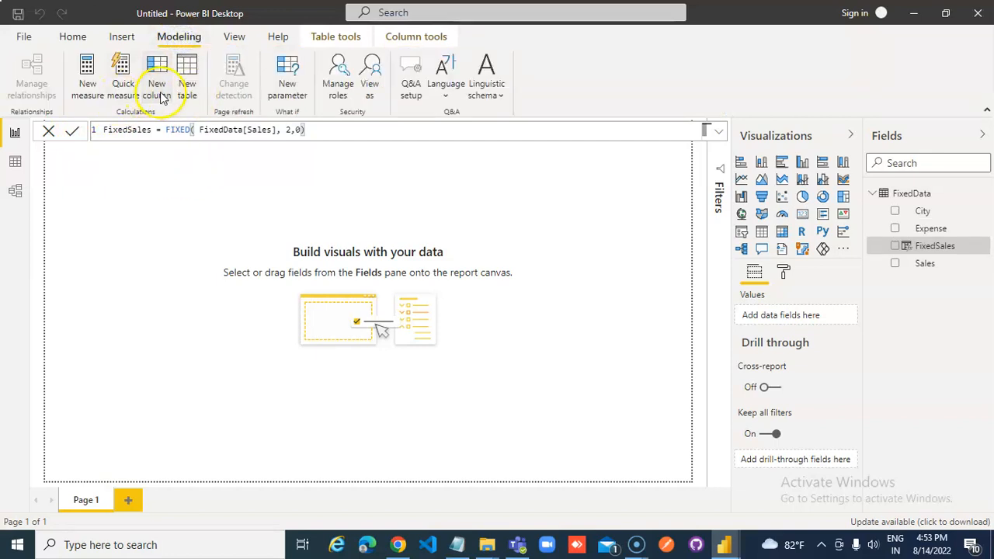
left_click(72, 129)
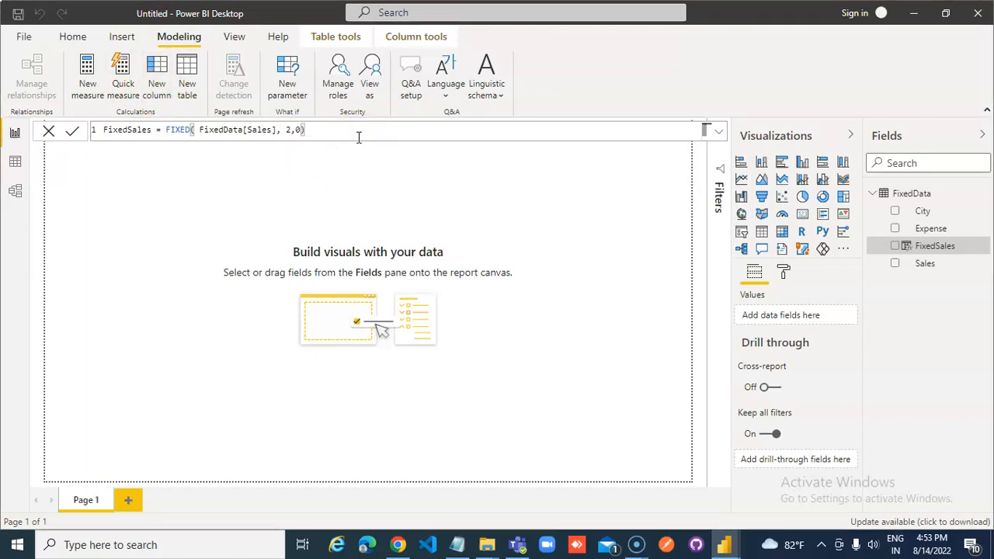
left_click(156, 73)
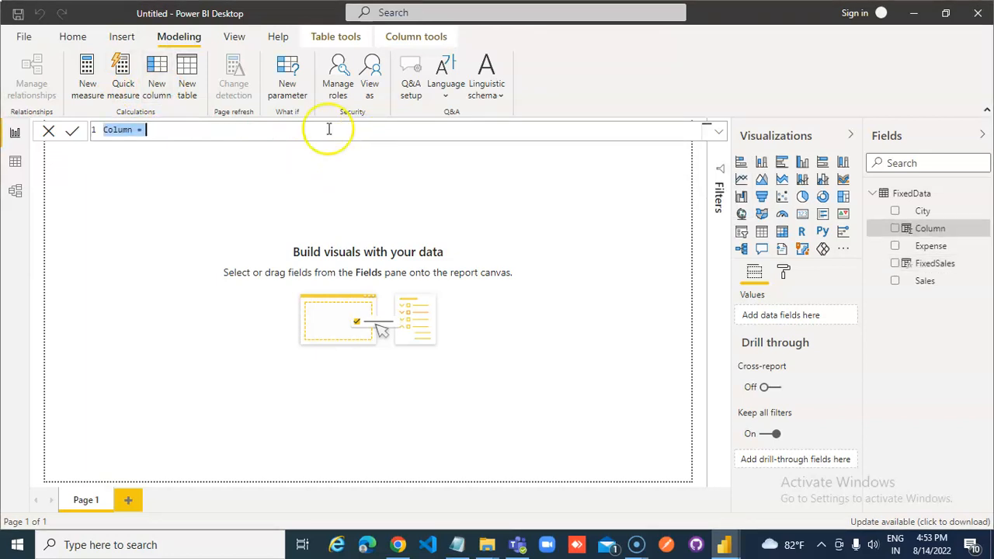
type("FixedSales = FIXED( FixedData[Sales], 2,0)")
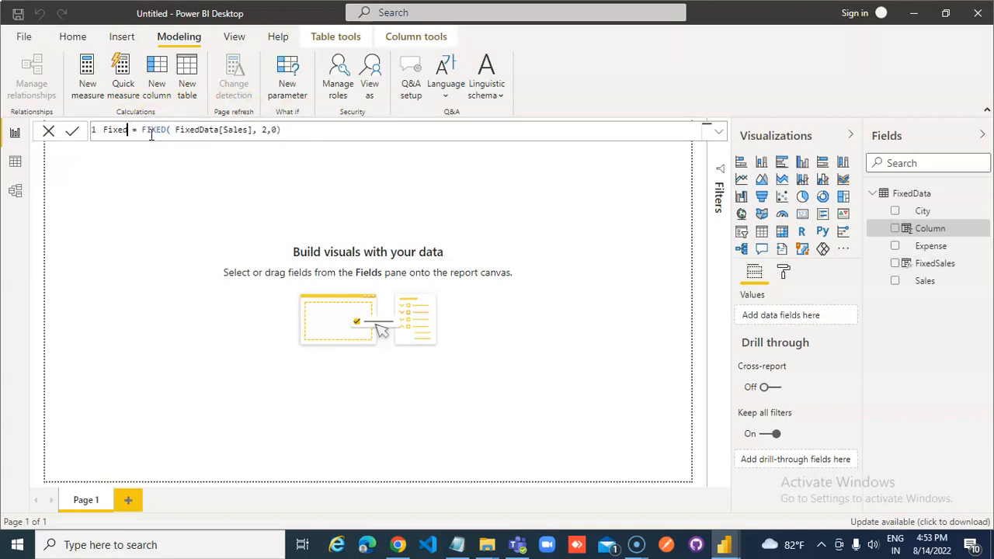
type("Expense")
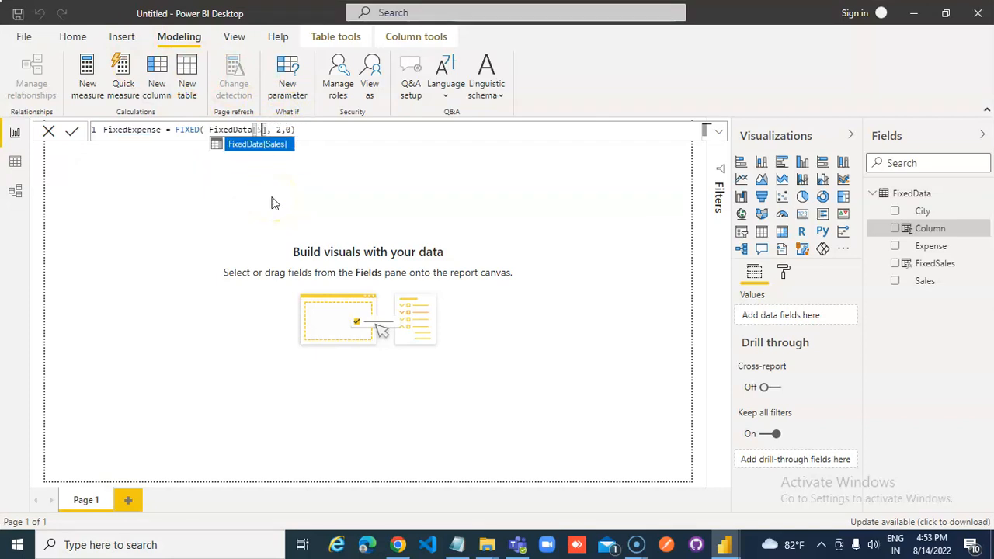
type("Exp")
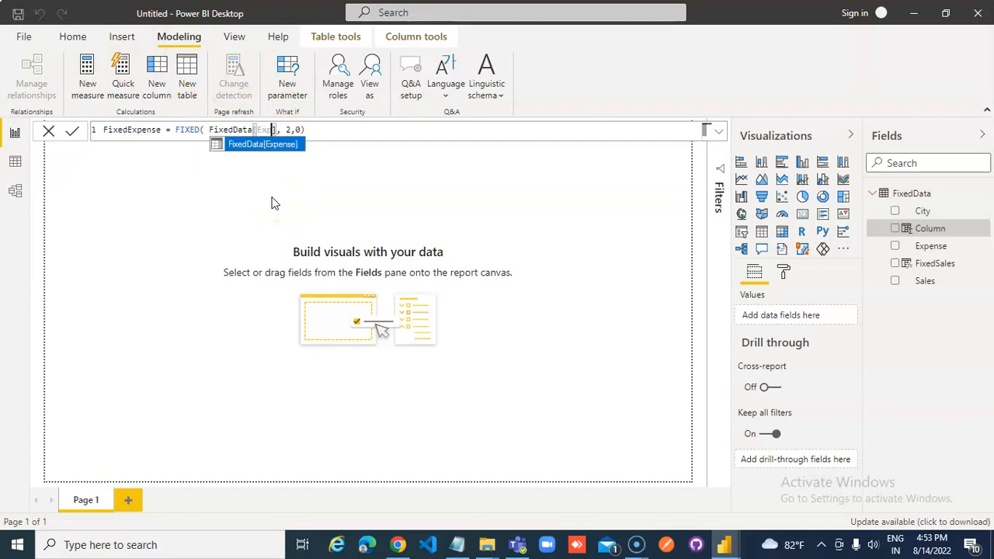
left_click(260, 144)
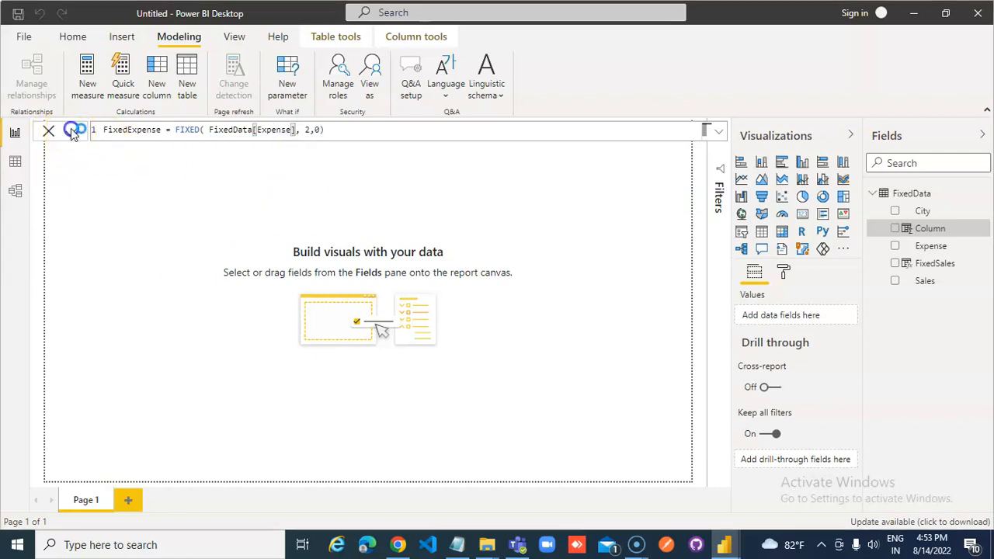
left_click(71, 129)
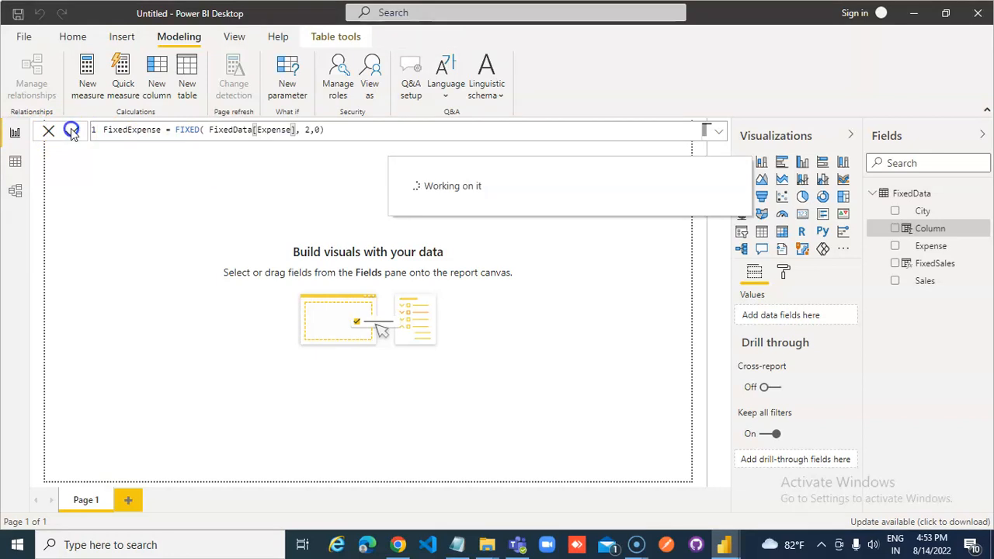
left_click(72, 129)
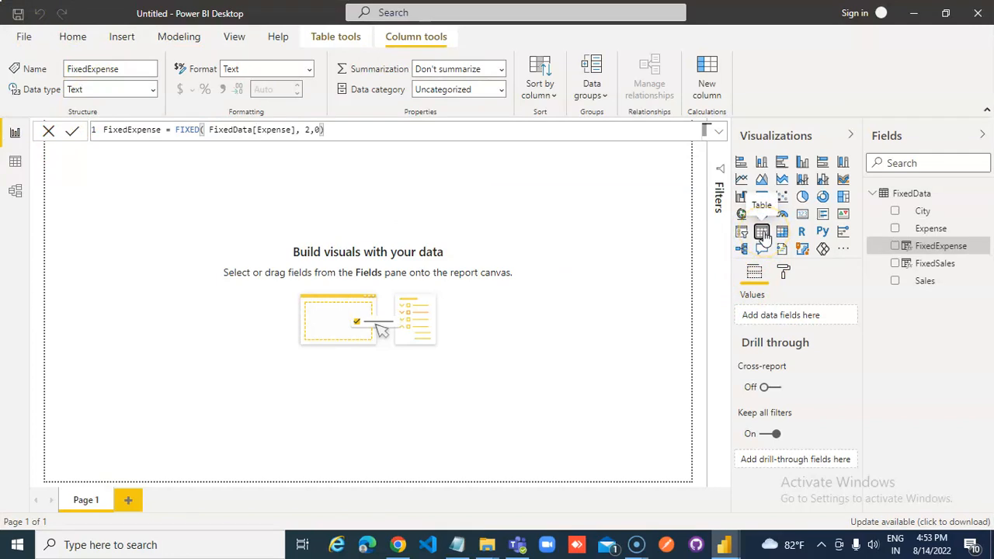
Add a table visual with City, Expense, FixedExpense, Sales and FixedSales.
left_click(760, 231)
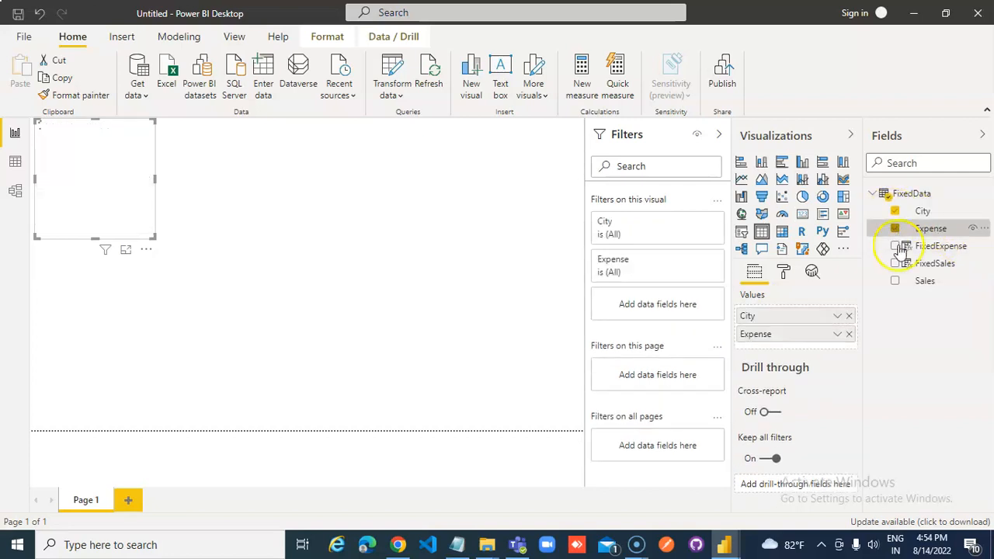
left_click(894, 245)
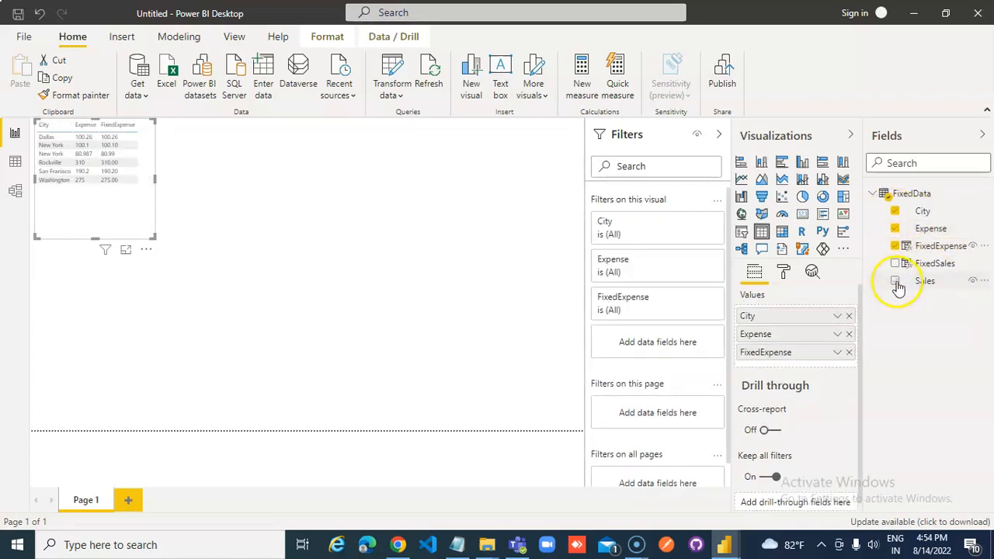
left_click(895, 280)
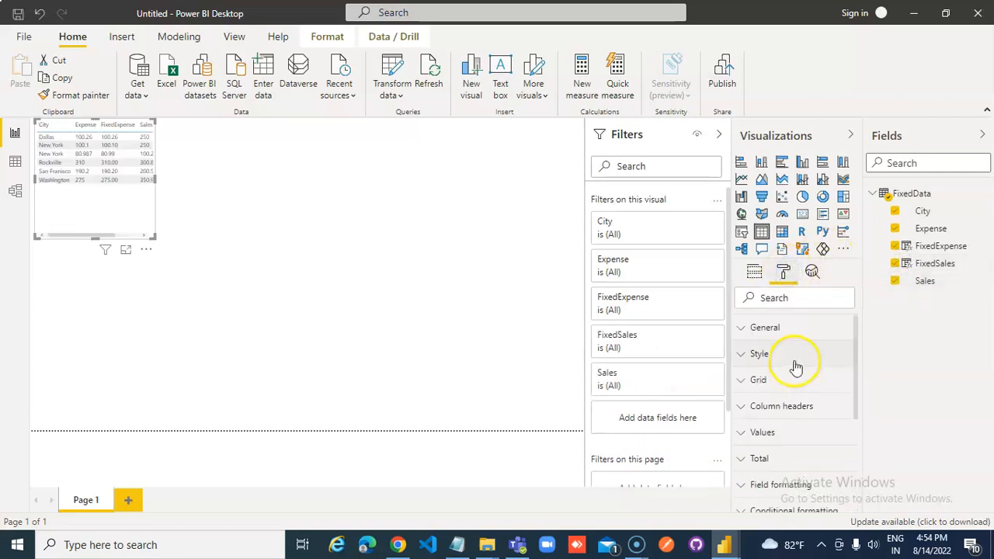
Increase the table's text size in the Format pane.
left_click(781, 405)
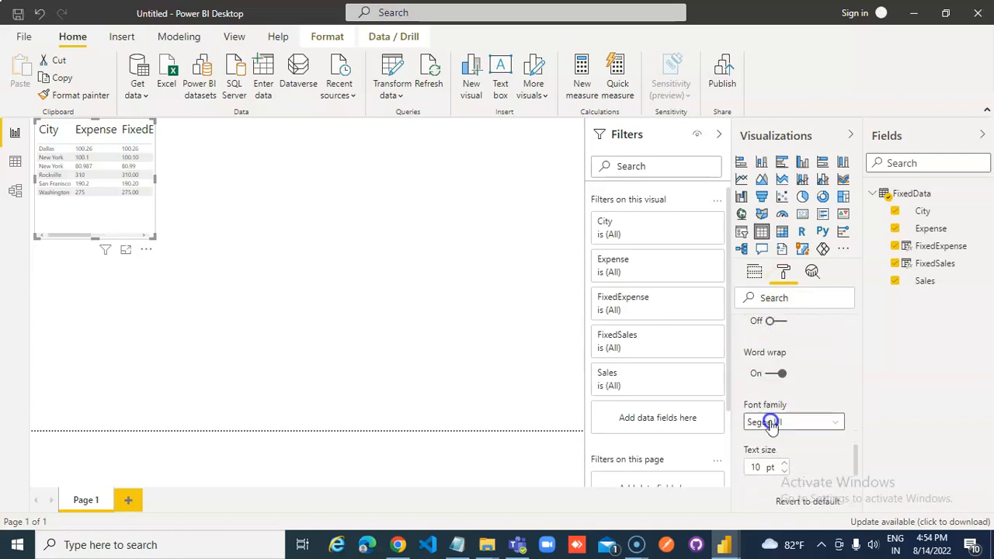
scroll("down", 3)
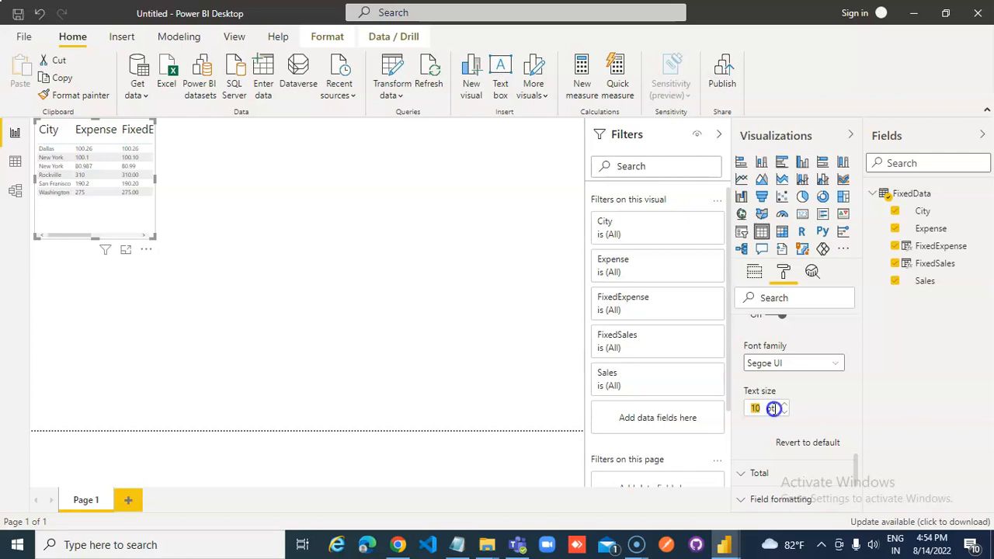
left_click(754, 408)
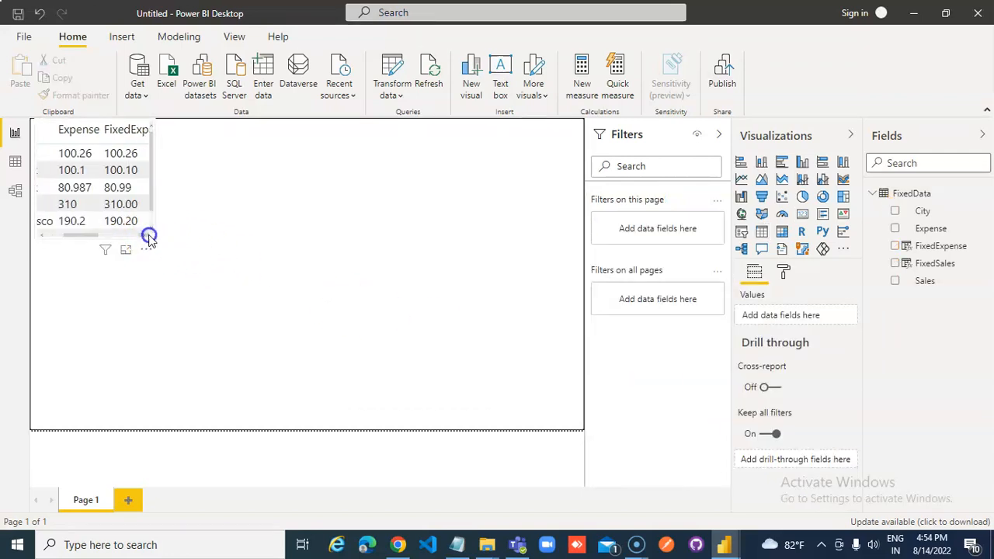
Enlarge the table and compare FixedExpense and Sales values, e.g., 350.908 vs 350.91.
left_click(93, 179)
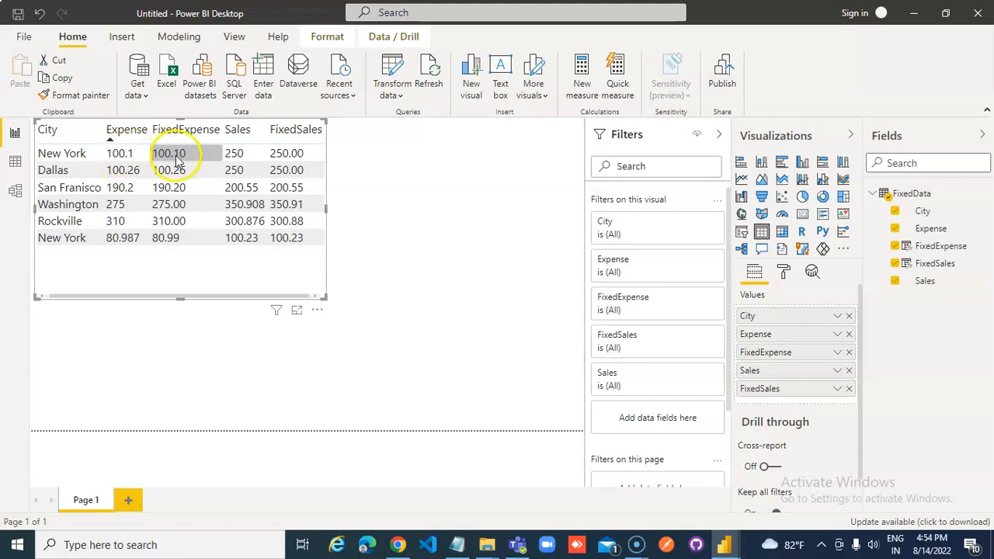
left_click(123, 170)
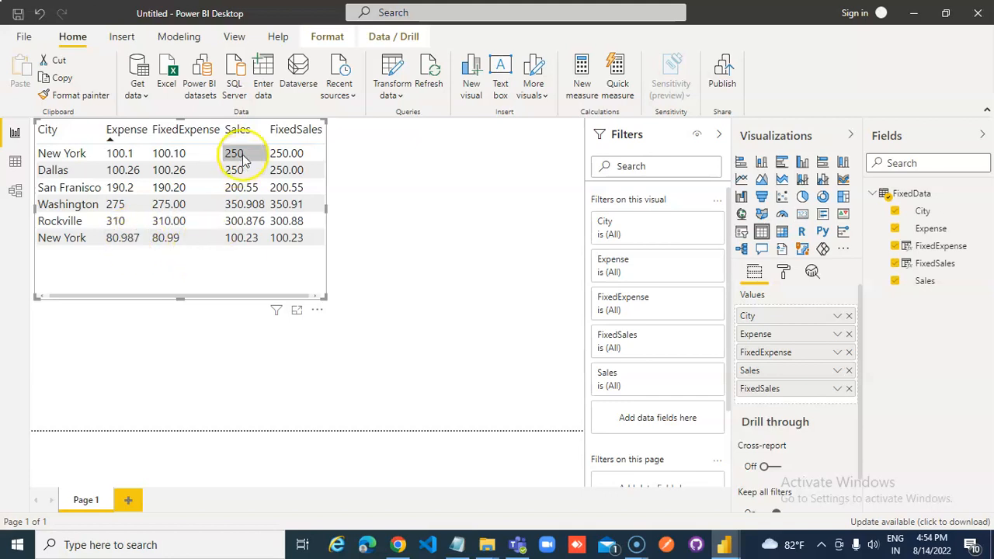
left_click(234, 169)
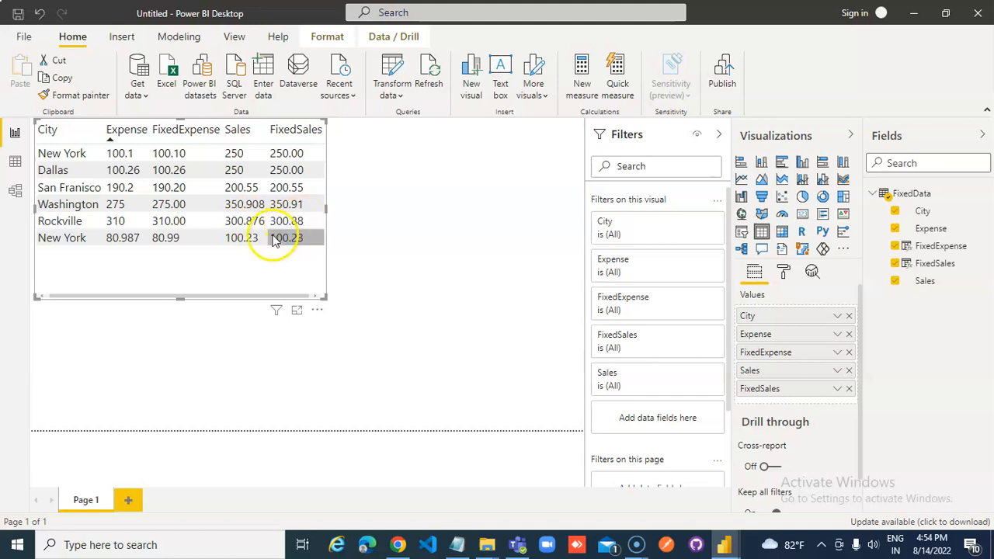
mouse_move(342, 241)
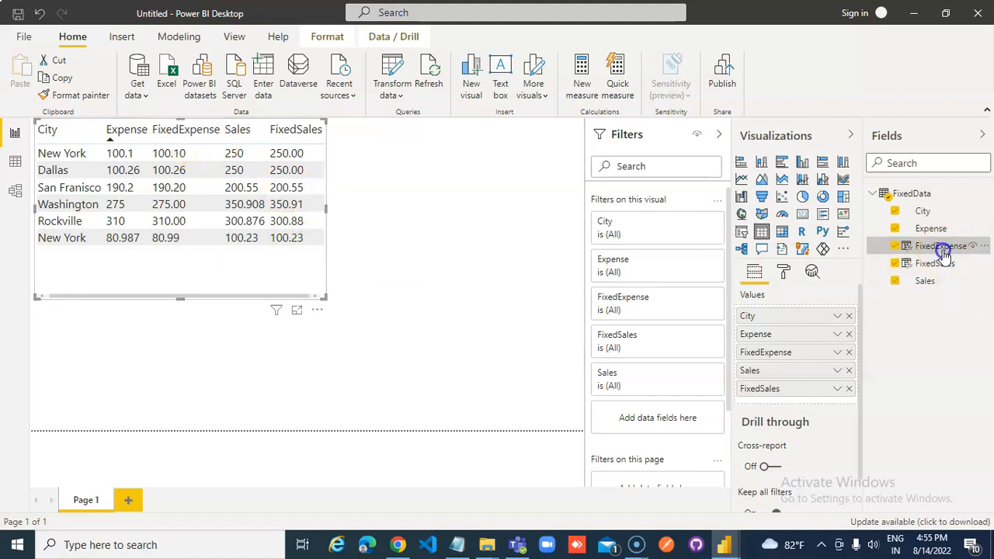
left_click(939, 245)
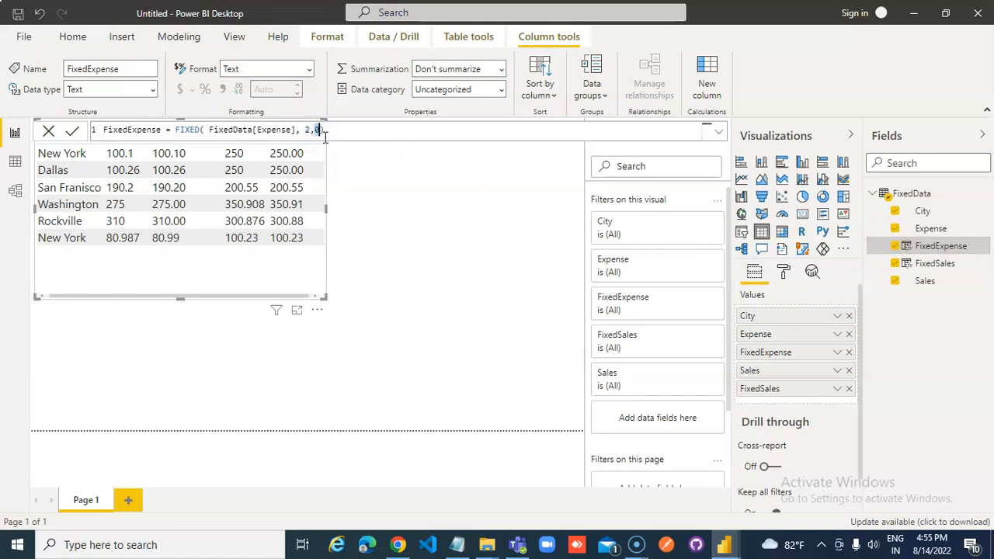
Try FixedExpense with commas suppressed (1), then restore FIXED(FixedData[Expense], 2, 0).
type("1")
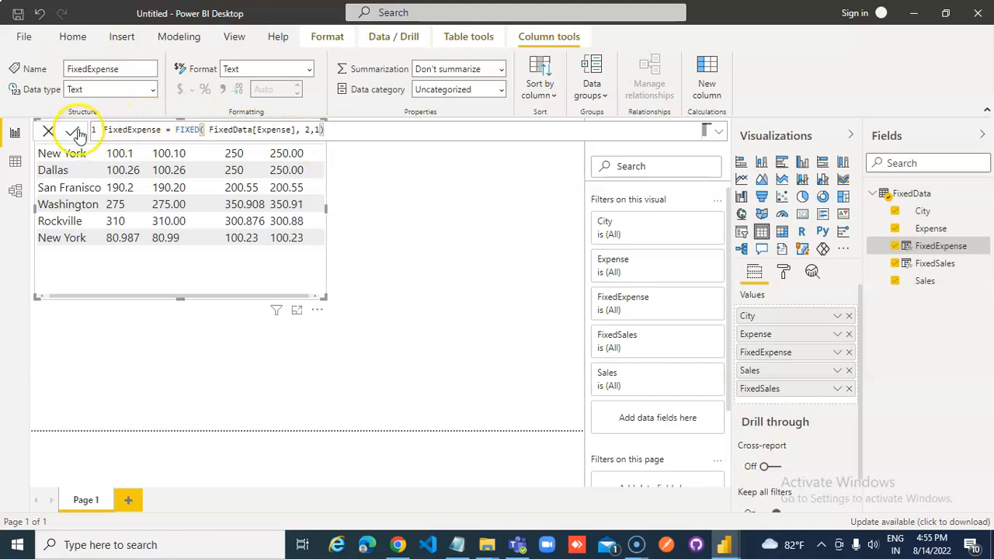
left_click(75, 130)
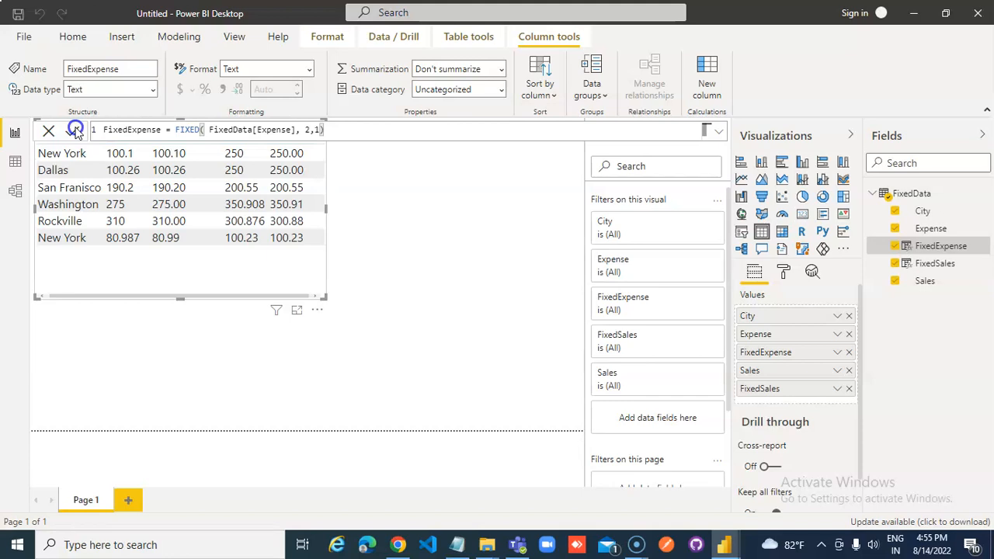
left_click(315, 130)
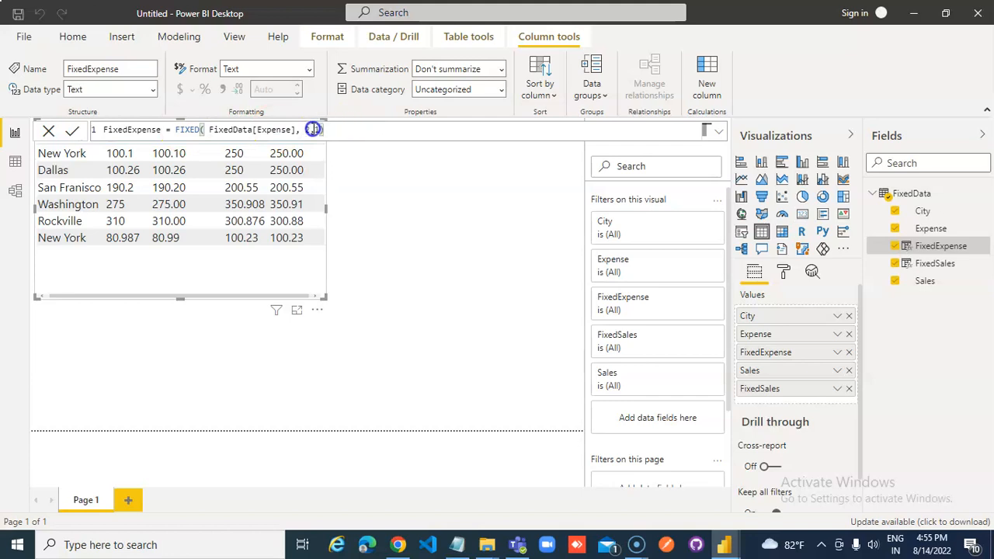
type("2")
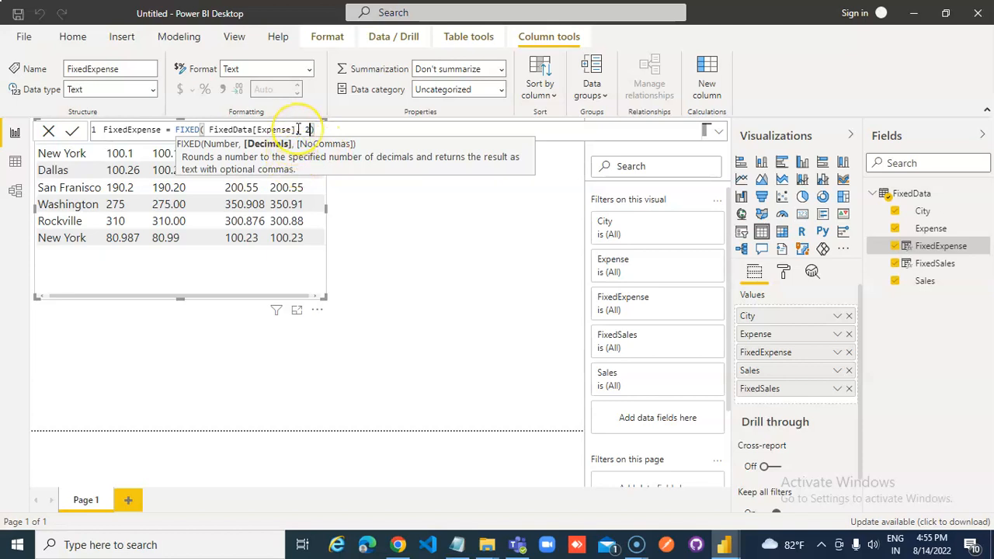
type(",0")
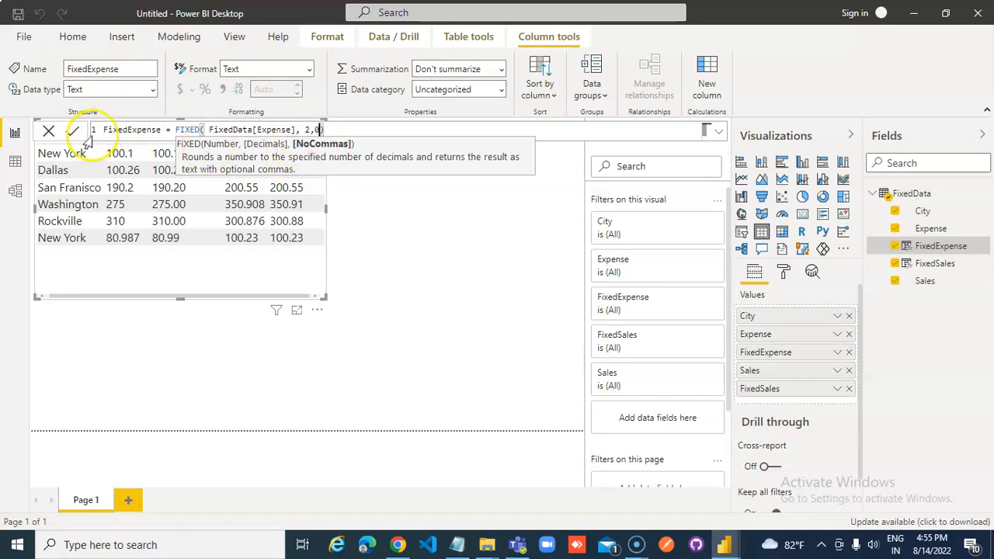
left_click(74, 129)
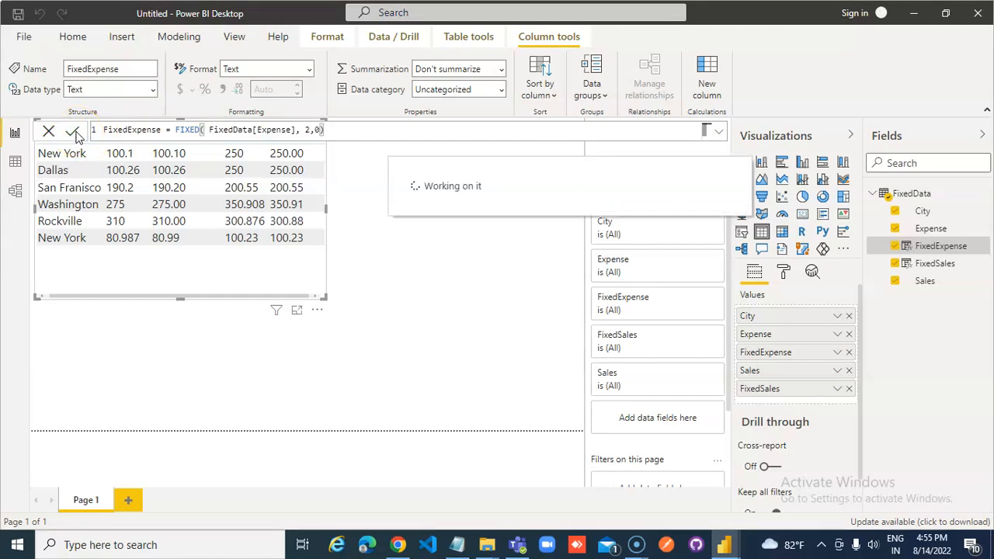
left_click(72, 130)
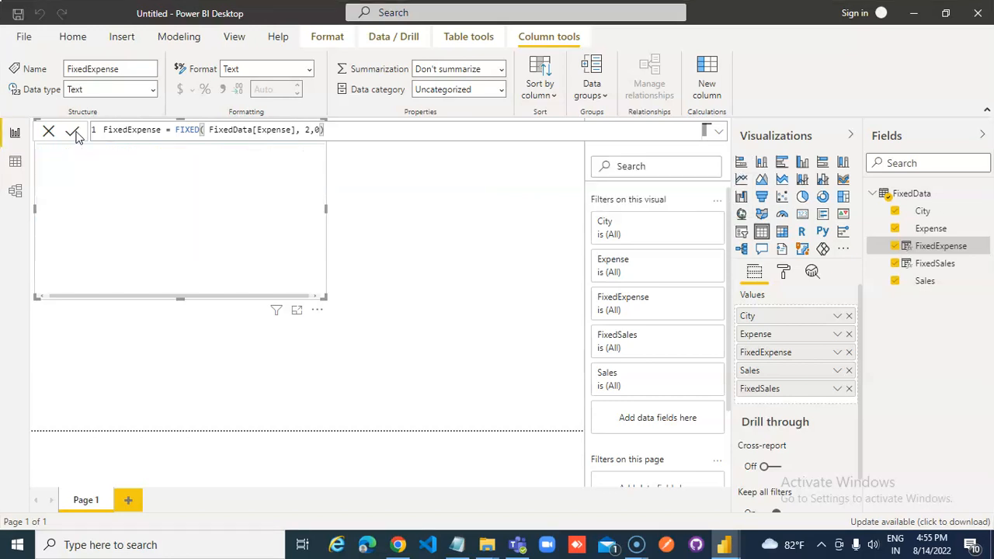
Edit the FixedSales formula to FIXED(FixedData[Sales], 3, 0) for three decimals.
left_click(72, 130)
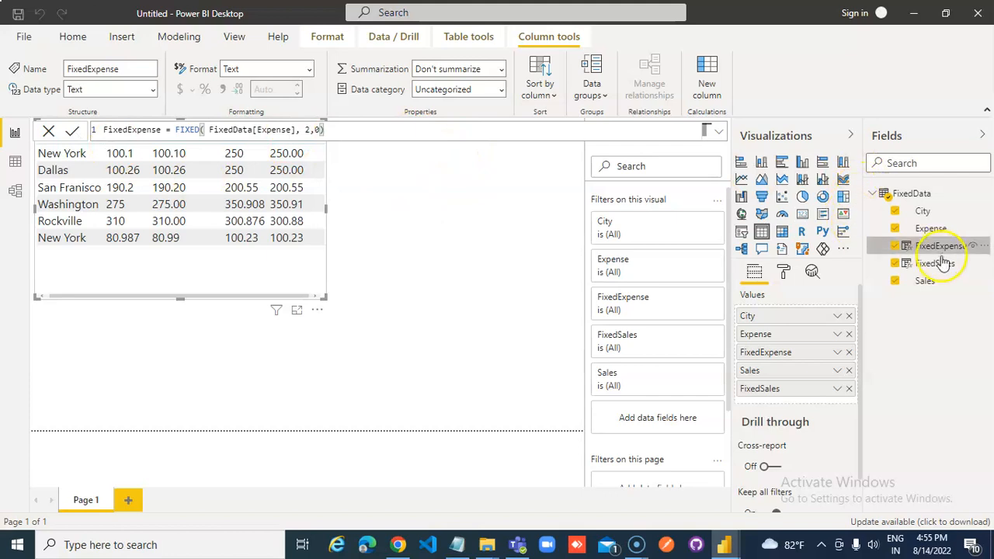
mouse_move(935, 263)
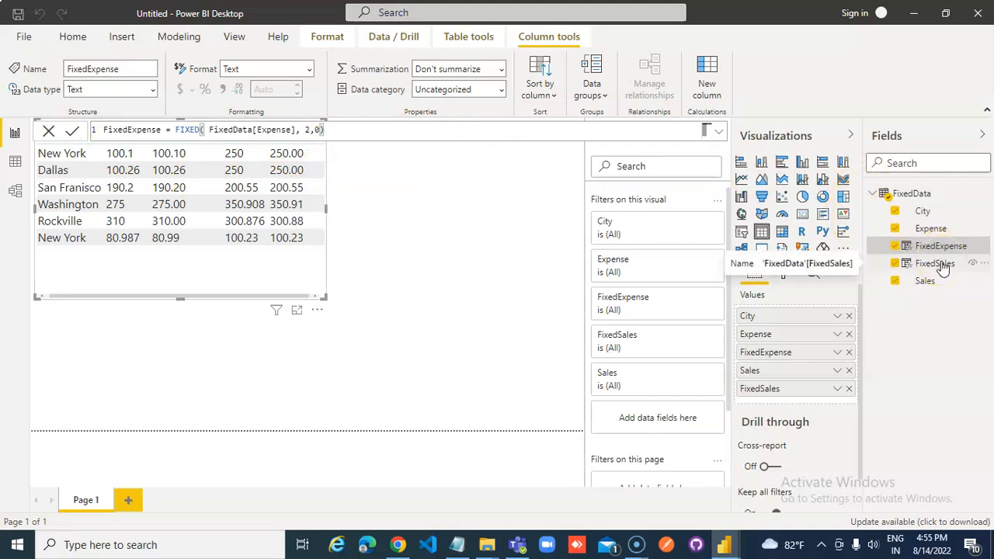
left_click(934, 263)
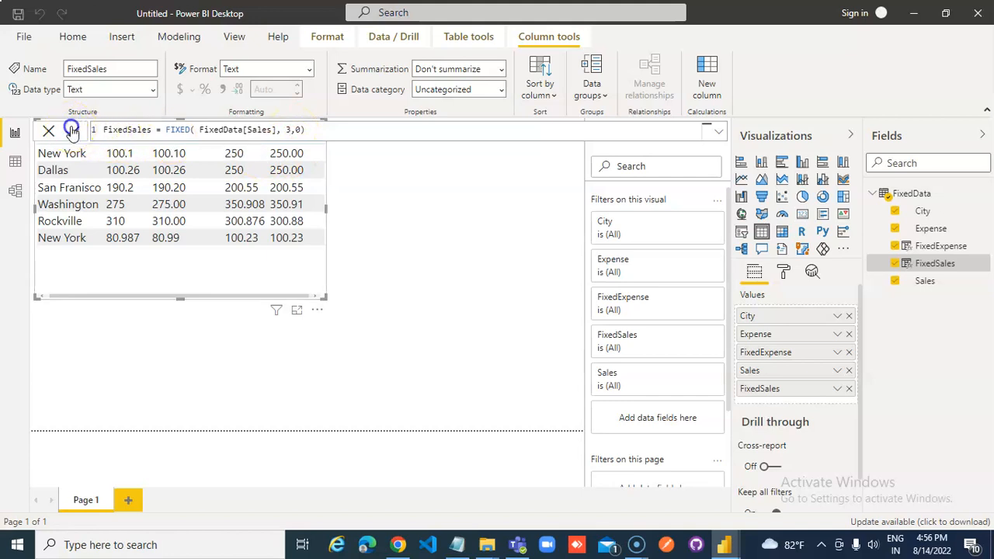
Commit the three-decimal FixedSales formula and compare a Sales value like 350.908.
left_click(71, 130)
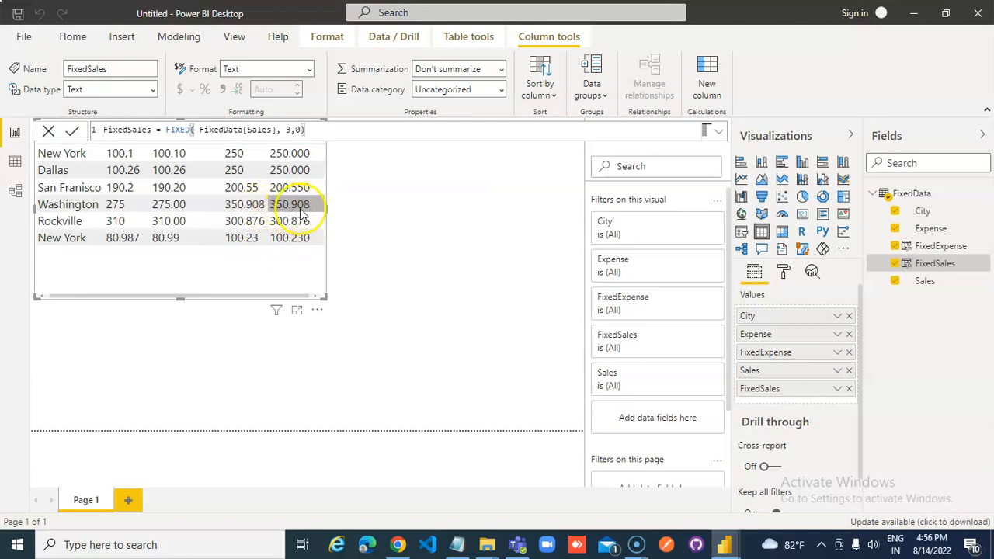
left_click(242, 153)
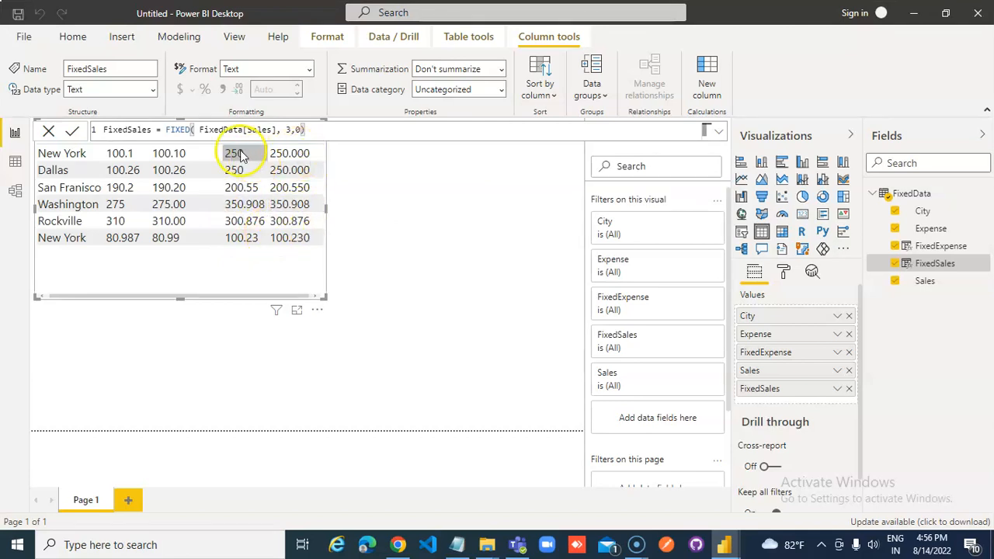